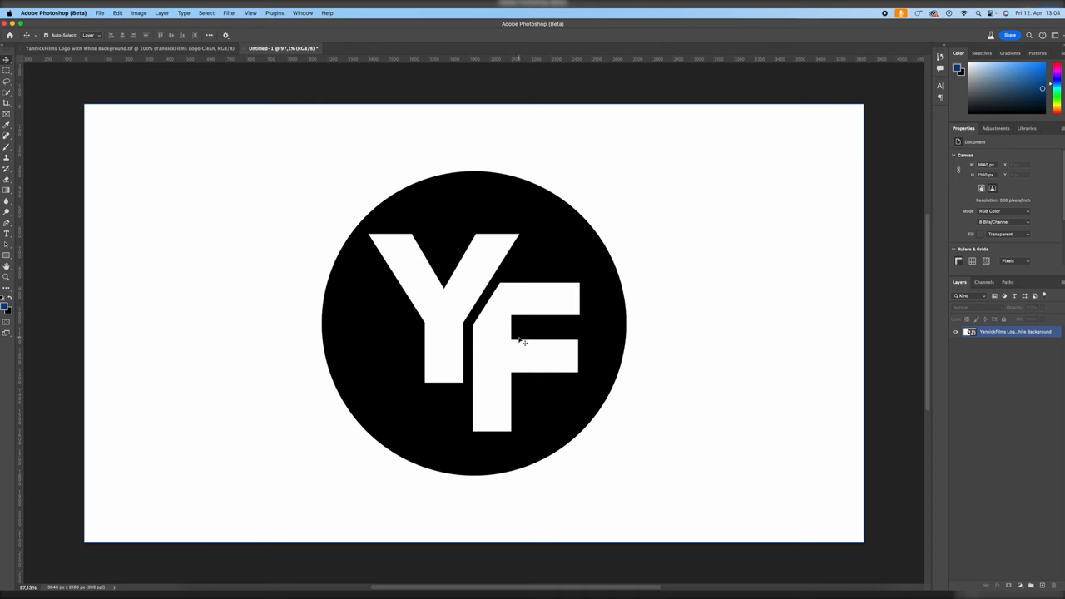
mouse_move(705, 331)
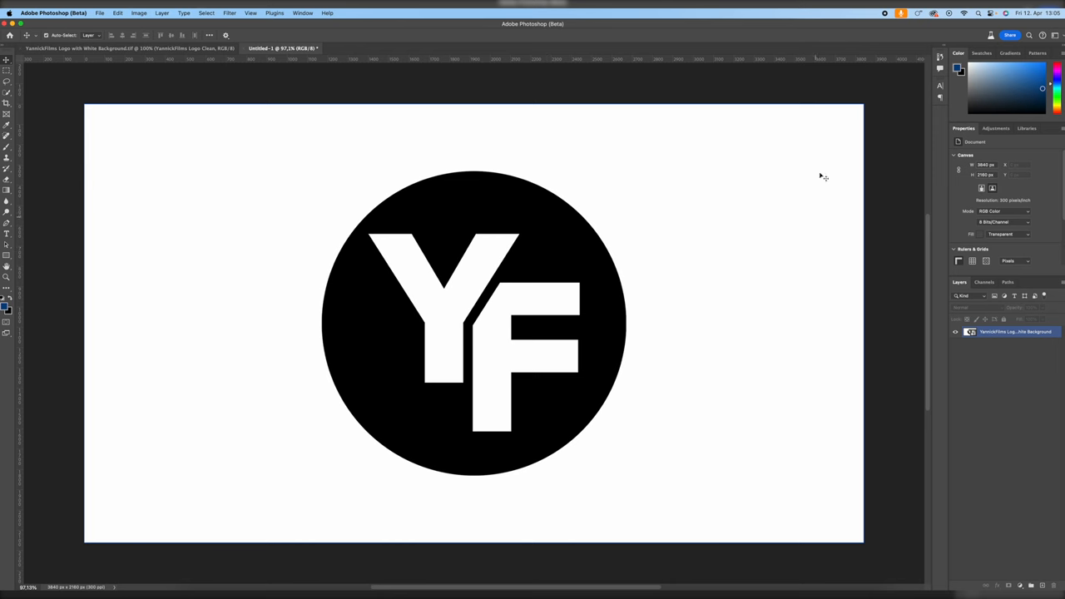
mouse_move(761, 248)
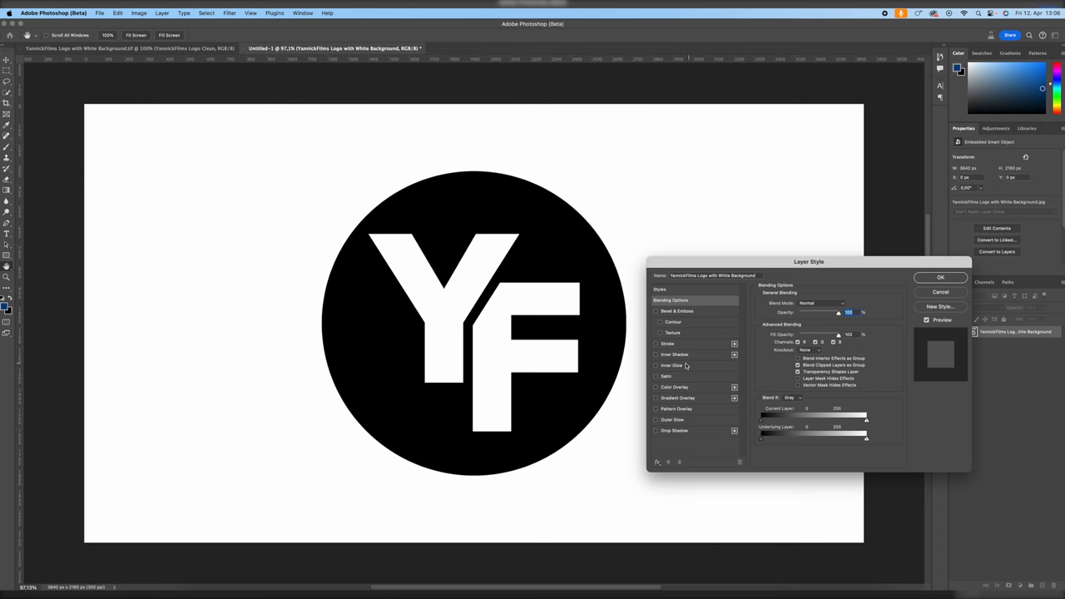
mouse_move(773, 199)
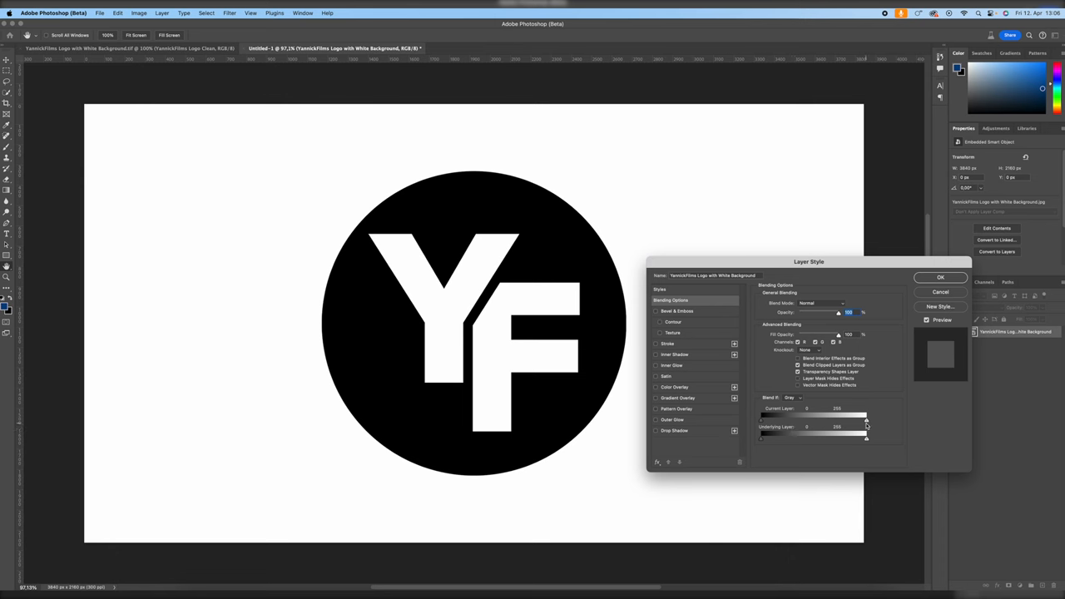
mouse_move(695, 213)
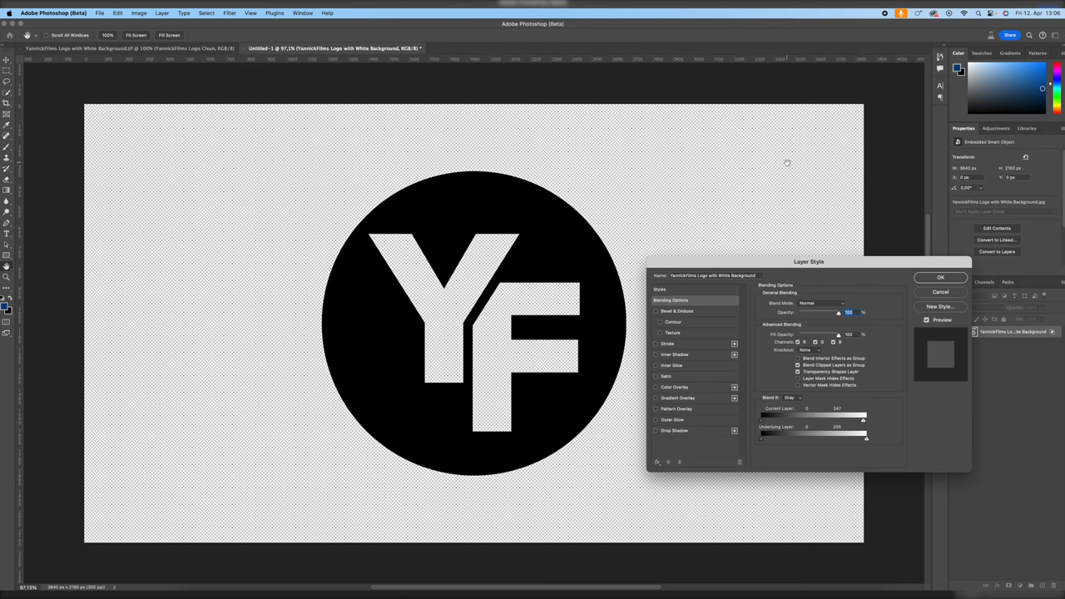
mouse_move(721, 175)
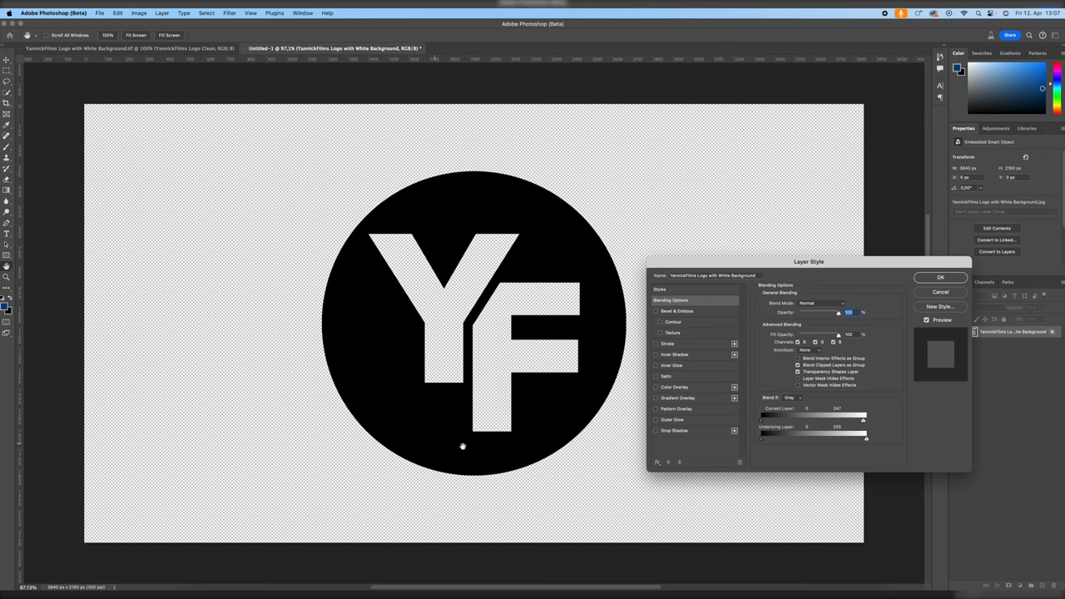
mouse_move(672, 128)
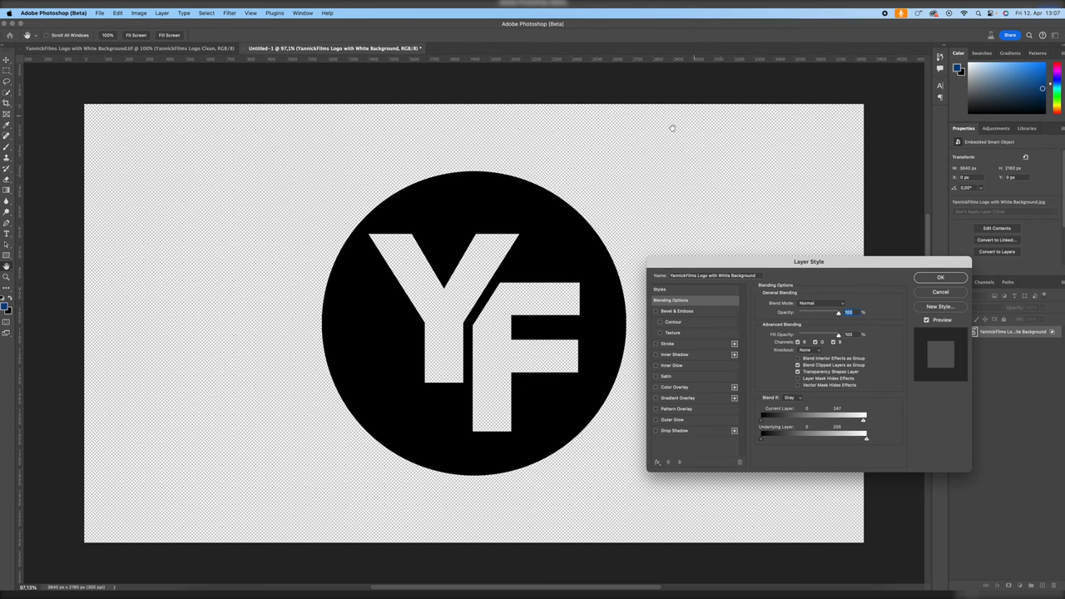
mouse_move(420, 303)
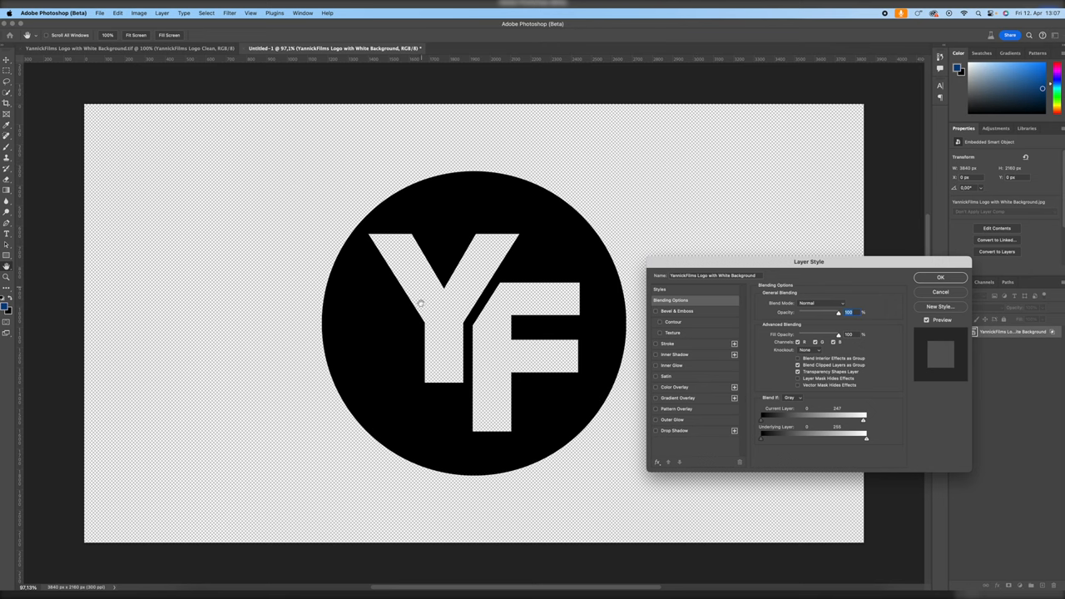
Discard the blending changes, then auto-remove the logo's white background via Remove background.
left_click_drag(862, 420, 865, 419)
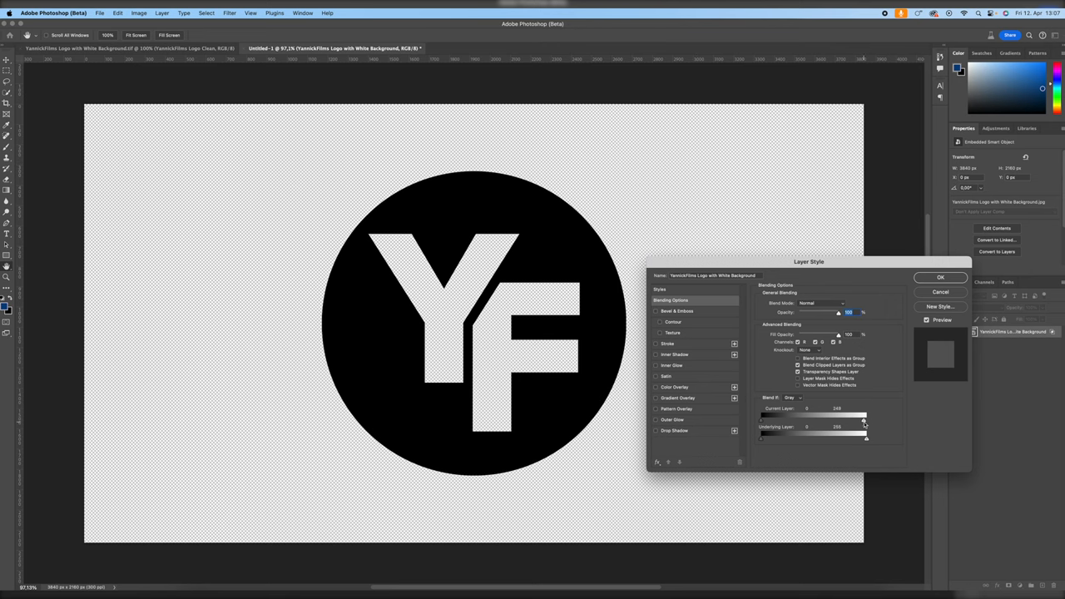
left_click(940, 277)
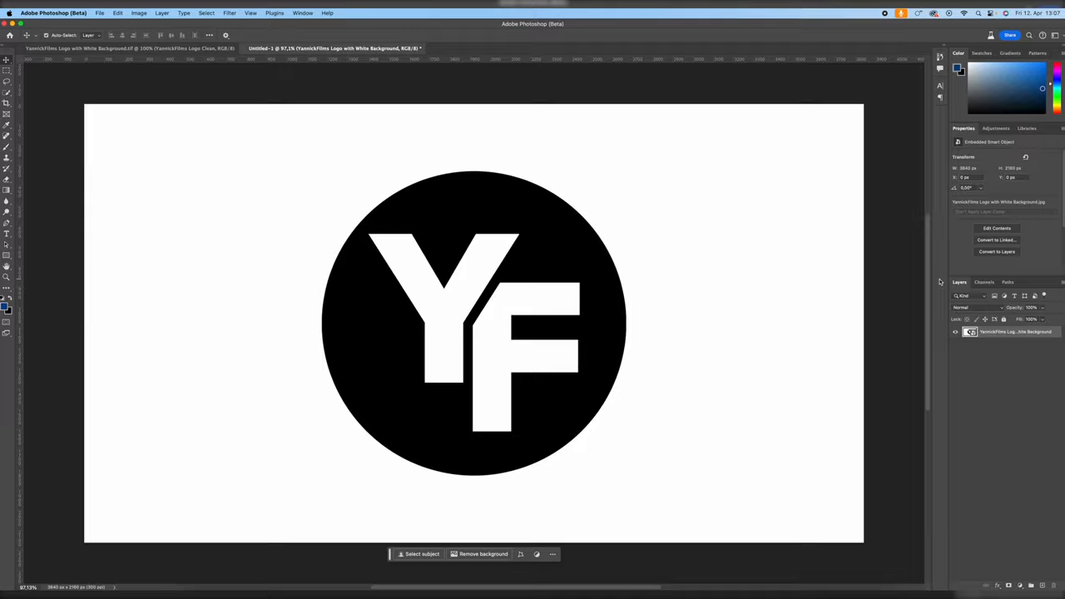
mouse_move(749, 335)
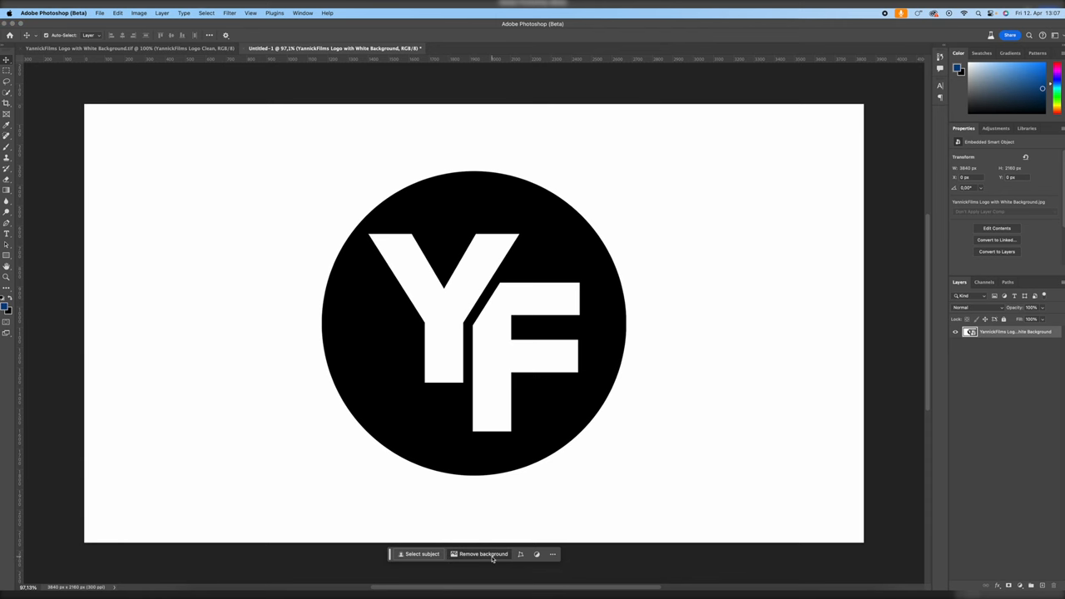
left_click(483, 553)
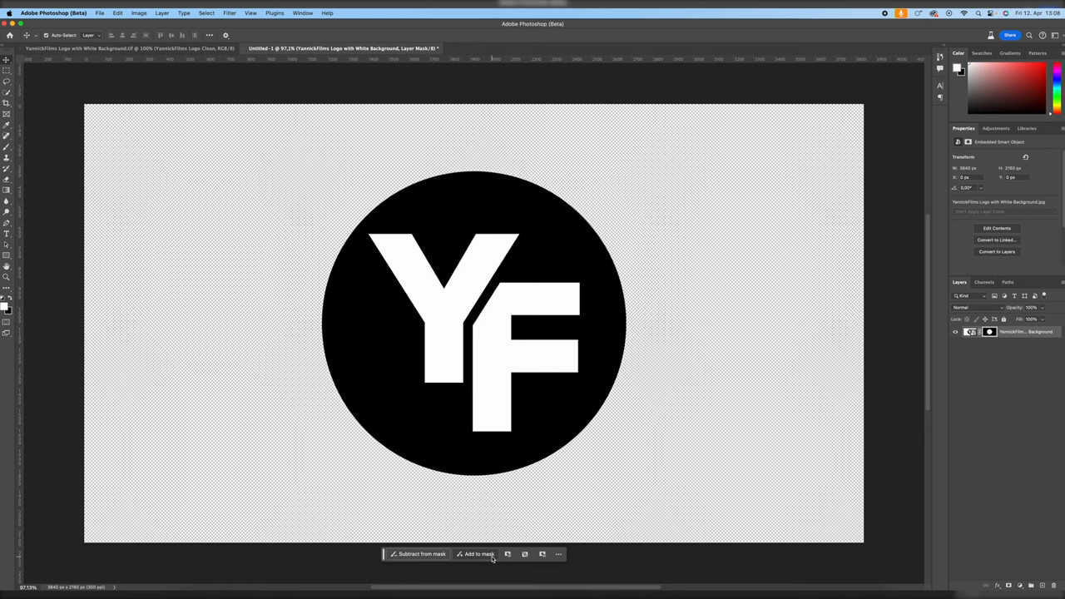
mouse_move(532, 533)
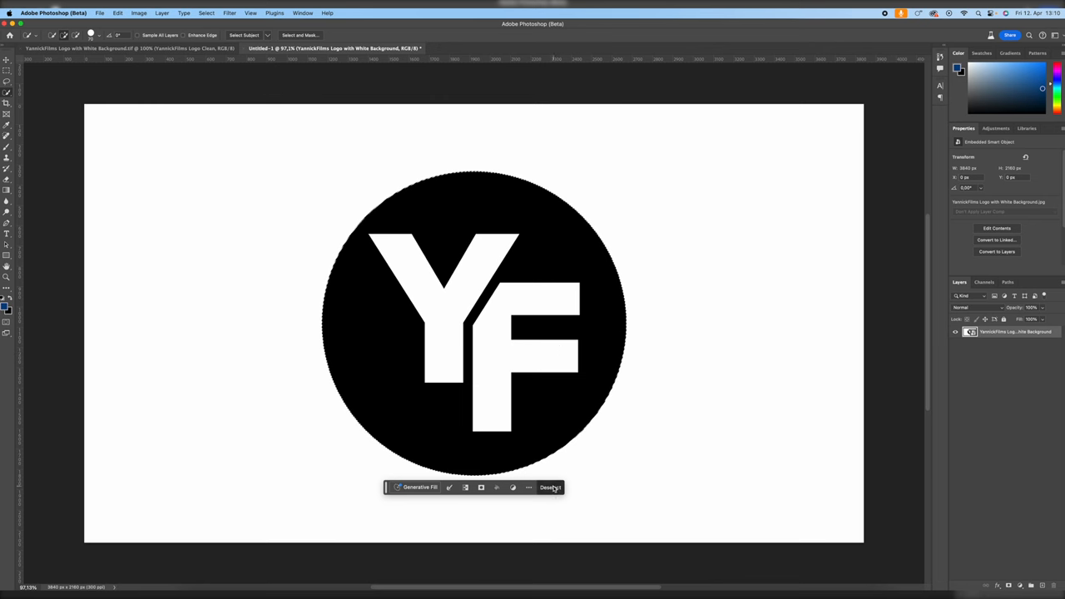
Clear the selection and enter Select and Mask for the black circle selection.
left_click(549, 486)
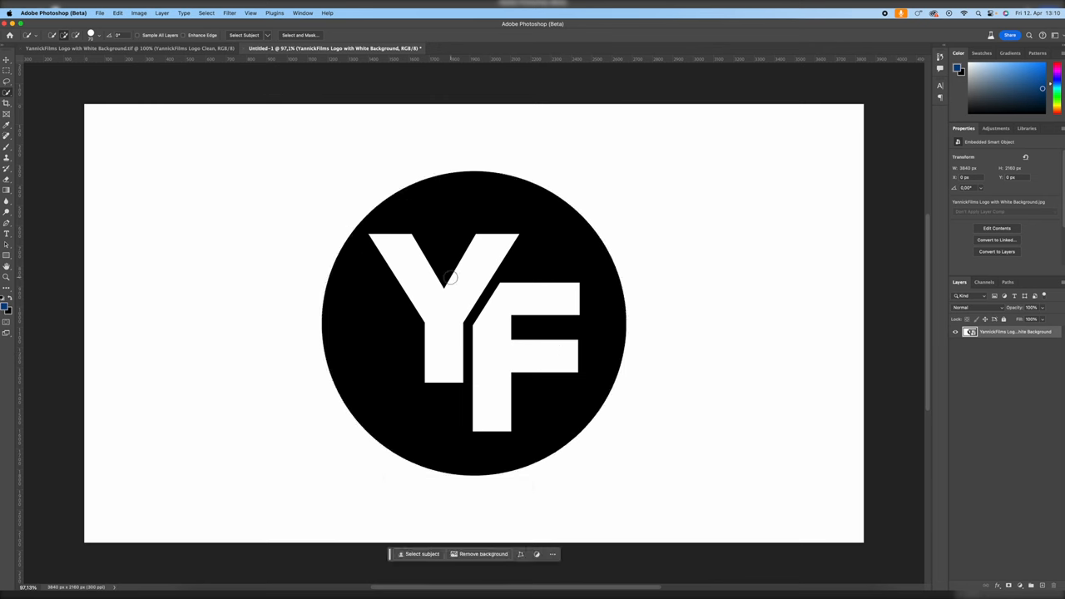
mouse_move(446, 233)
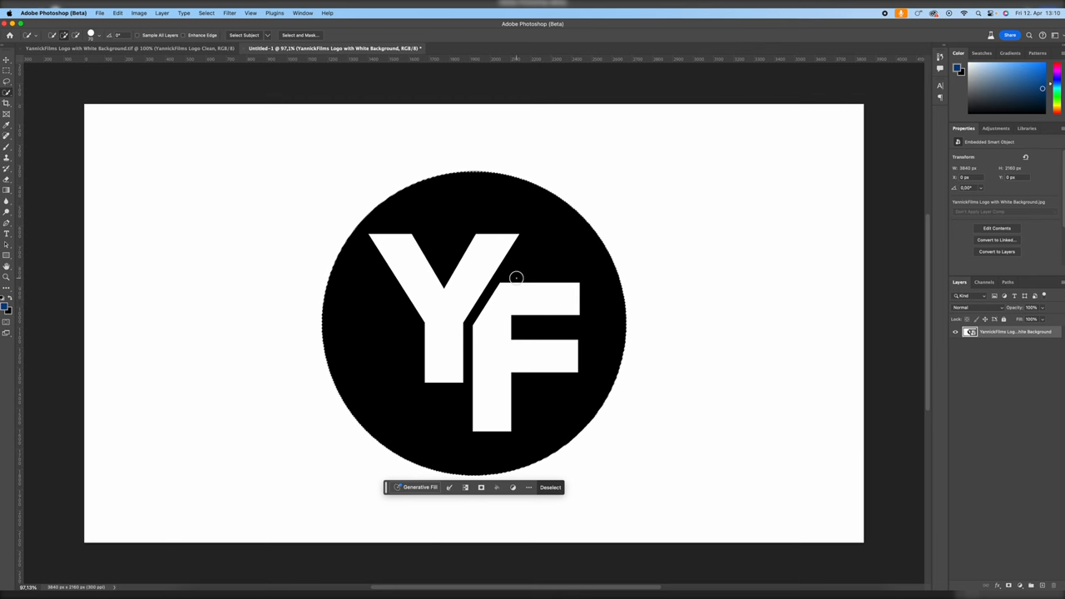
left_click(300, 35)
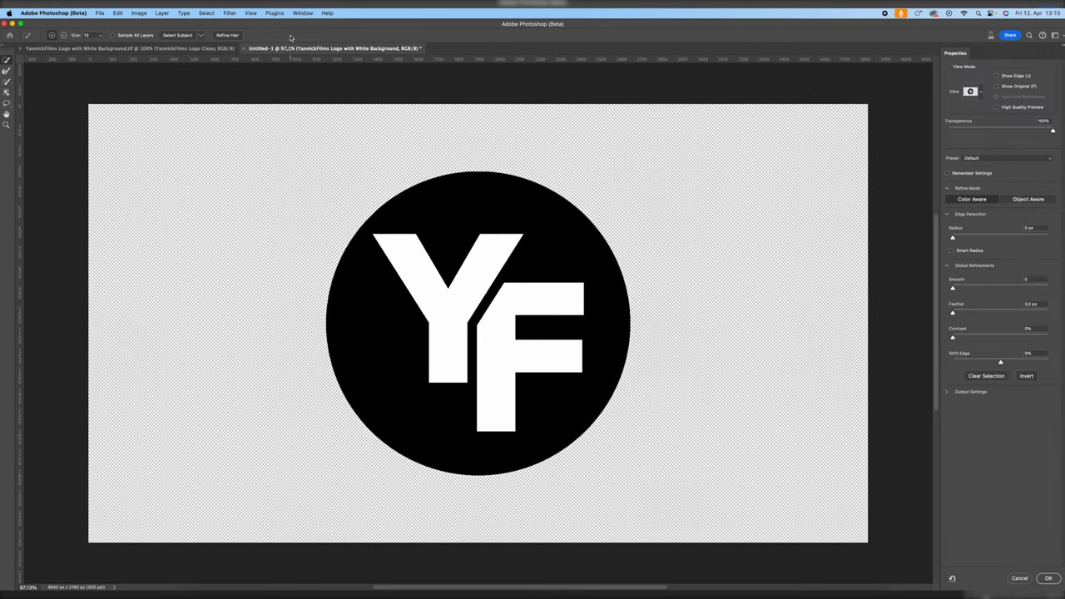
Adjust the edge refinement sliders for the circle selection and apply with OK.
left_click_drag(953, 288, 960, 288)
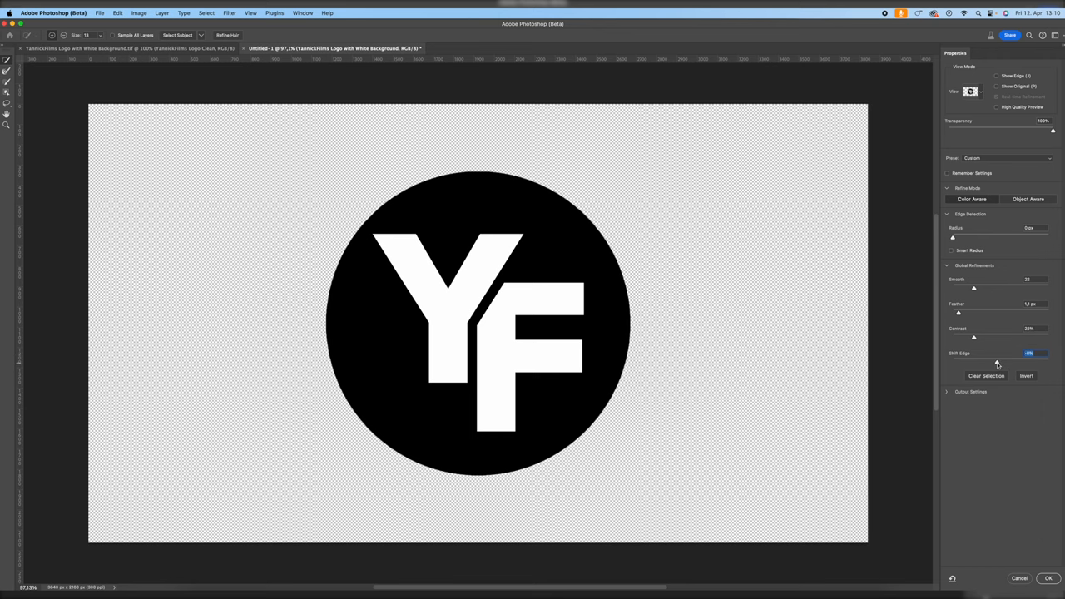
left_click(1048, 579)
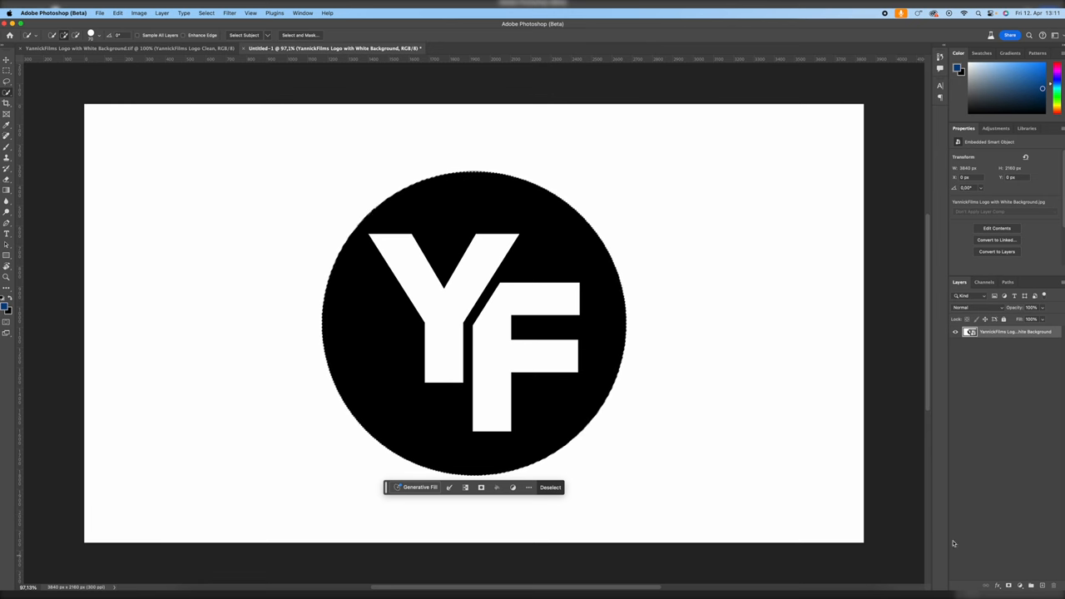
mouse_move(729, 263)
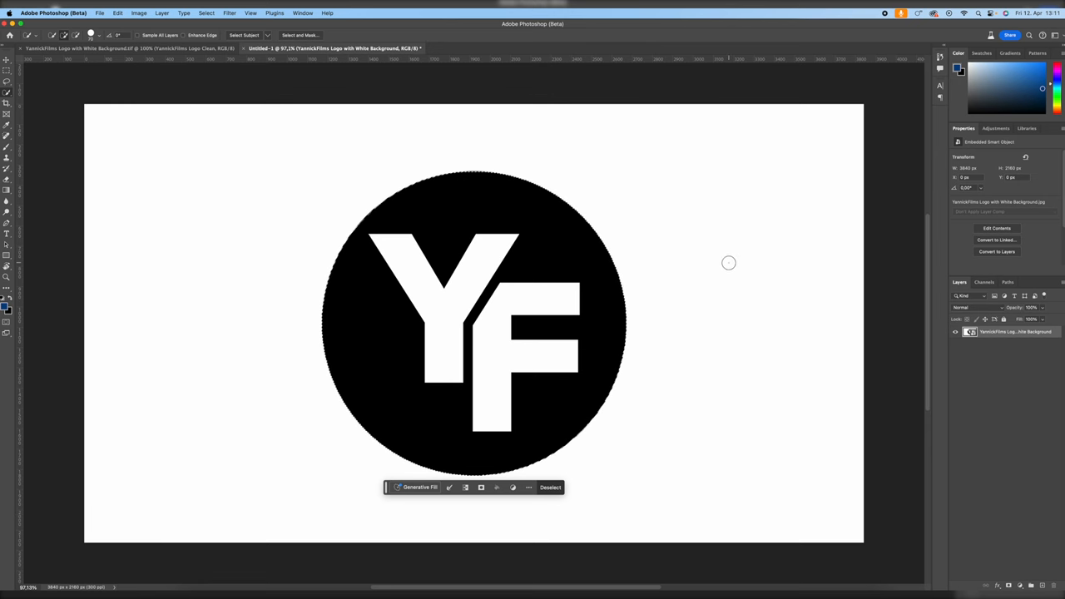